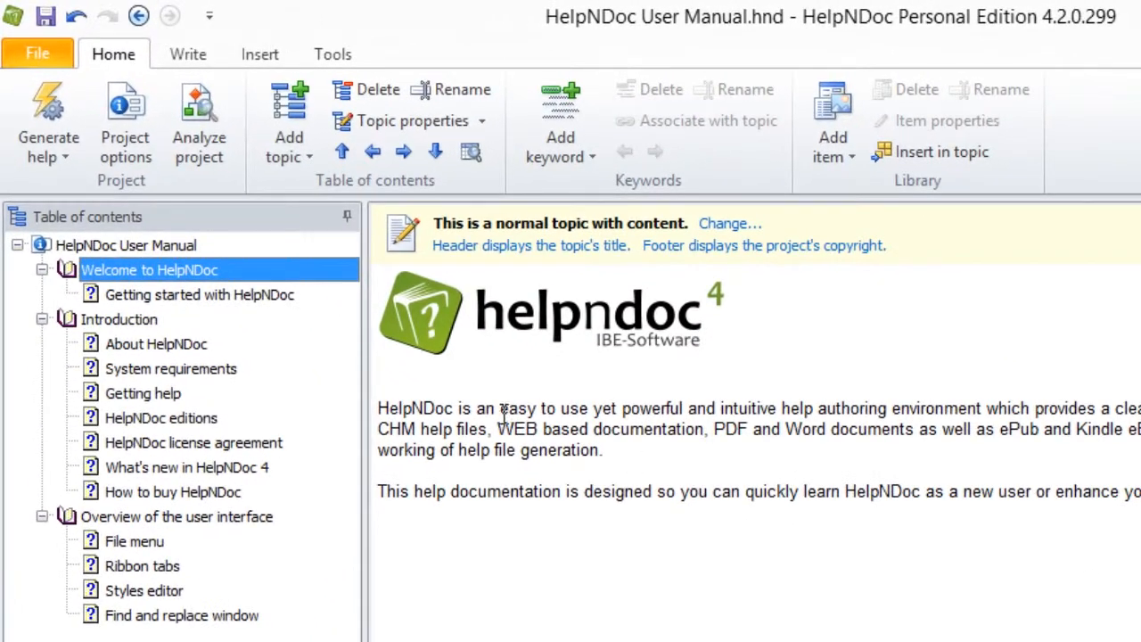
# Show the 'Getting started with HelpNDoc' topic from the table of contents
pyautogui.click(199, 294)
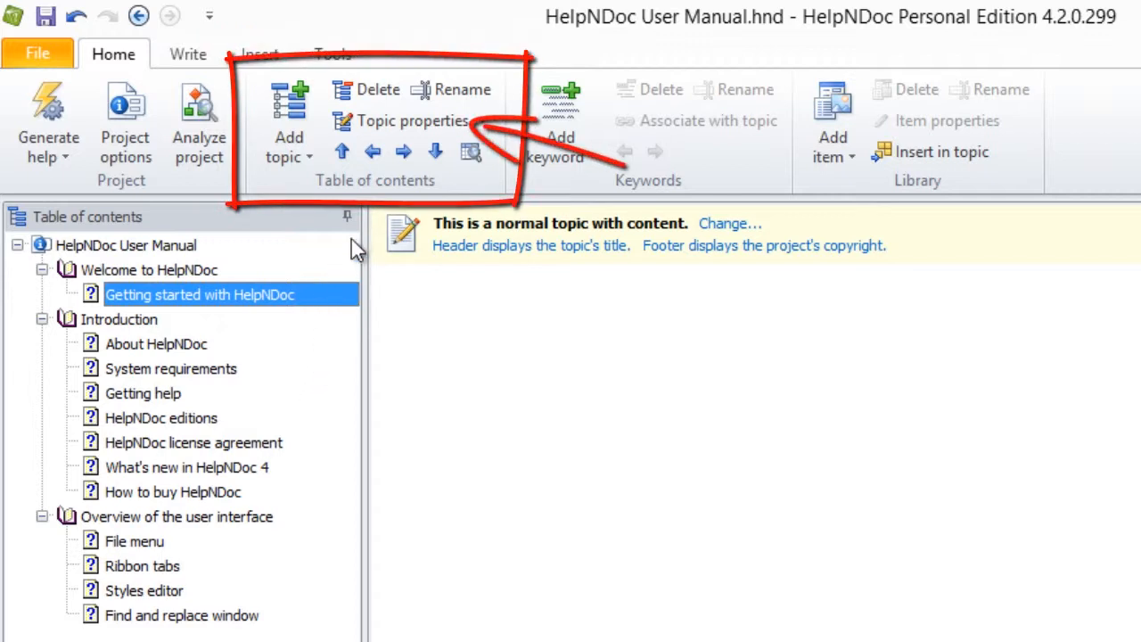
# Set this topic's footer to the custom text 'Copyright' via Topic properties
pyautogui.click(412, 121)
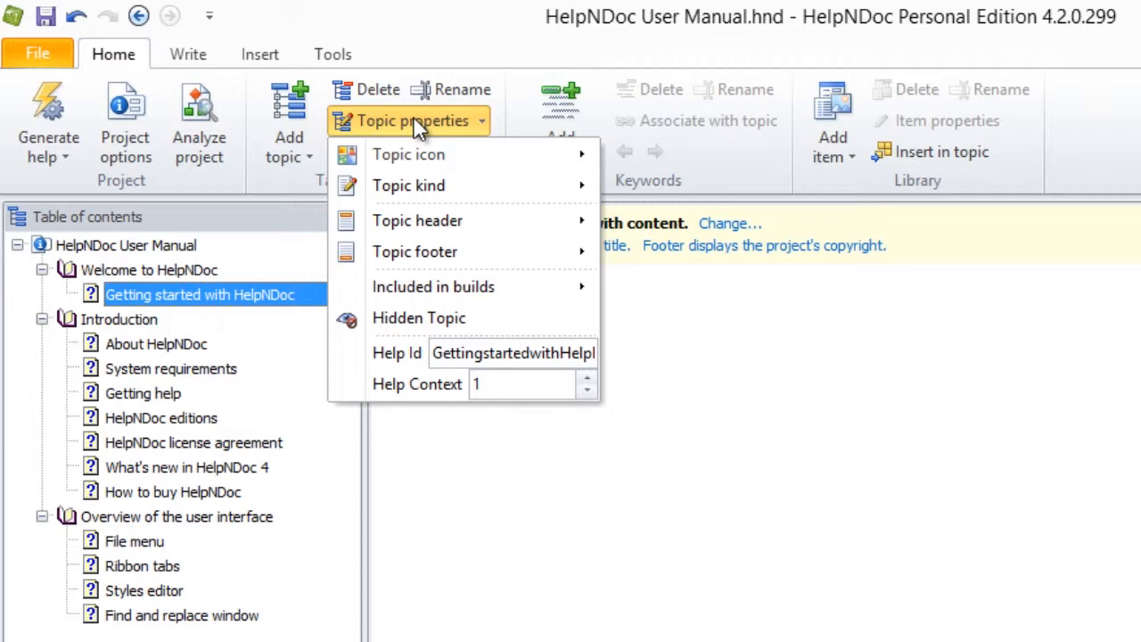
pyautogui.moveTo(413, 251)
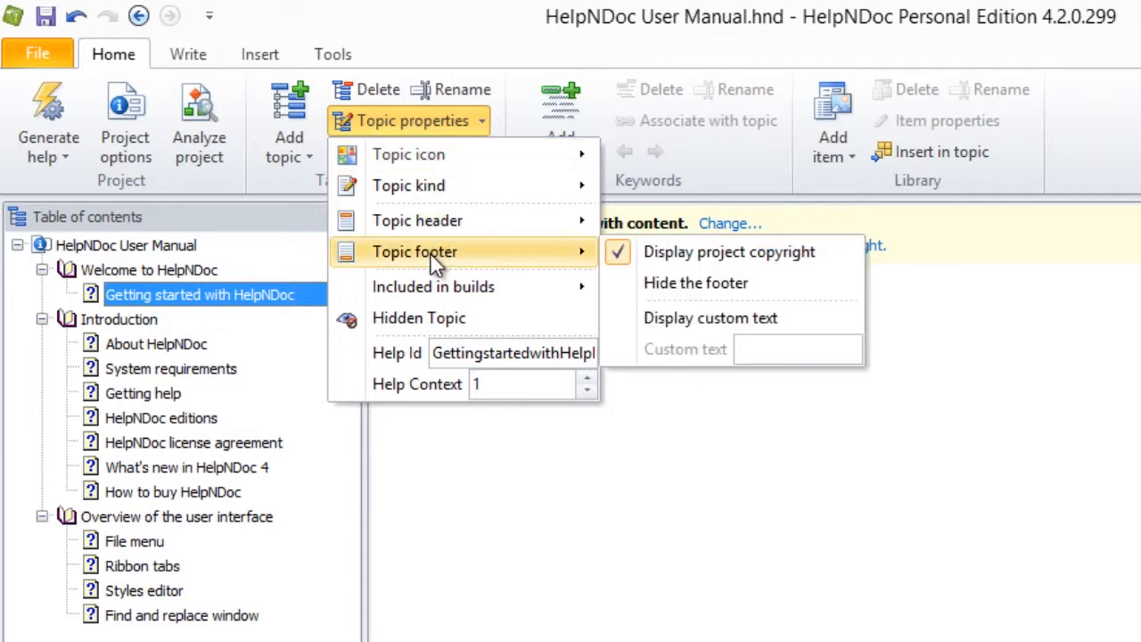
pyautogui.moveTo(503, 260)
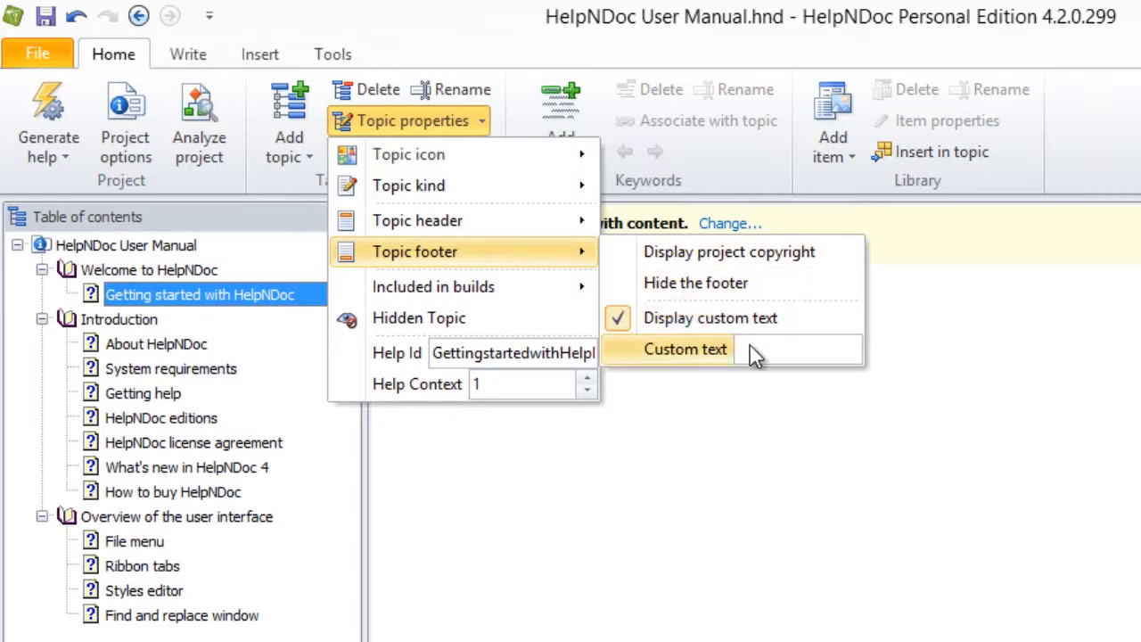
pyautogui.write('C')
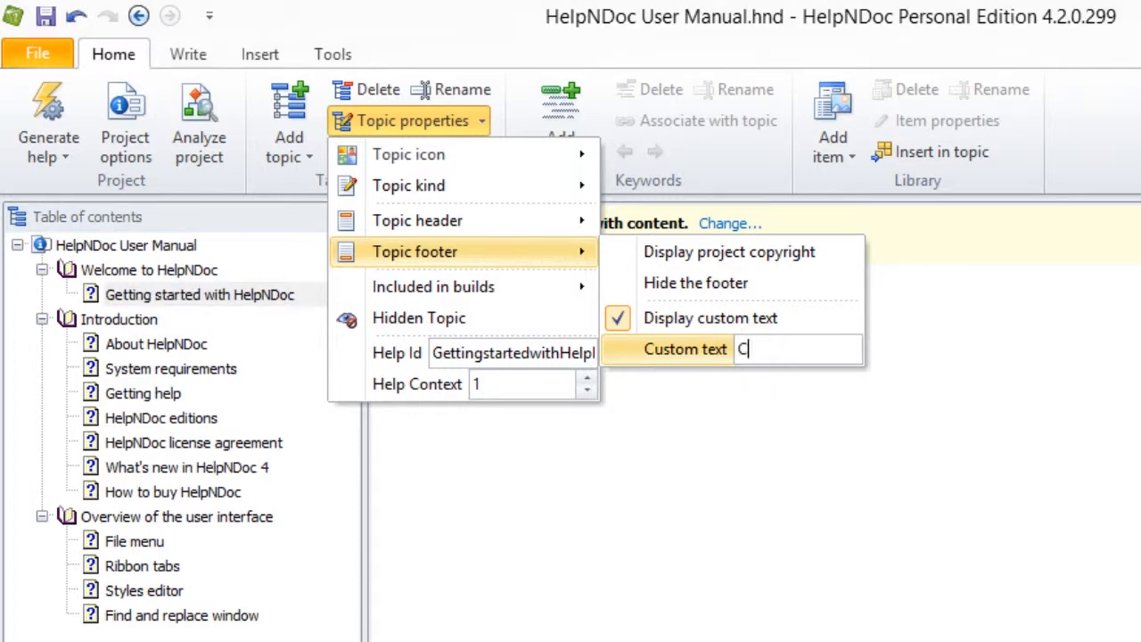
pyautogui.write('opyright')
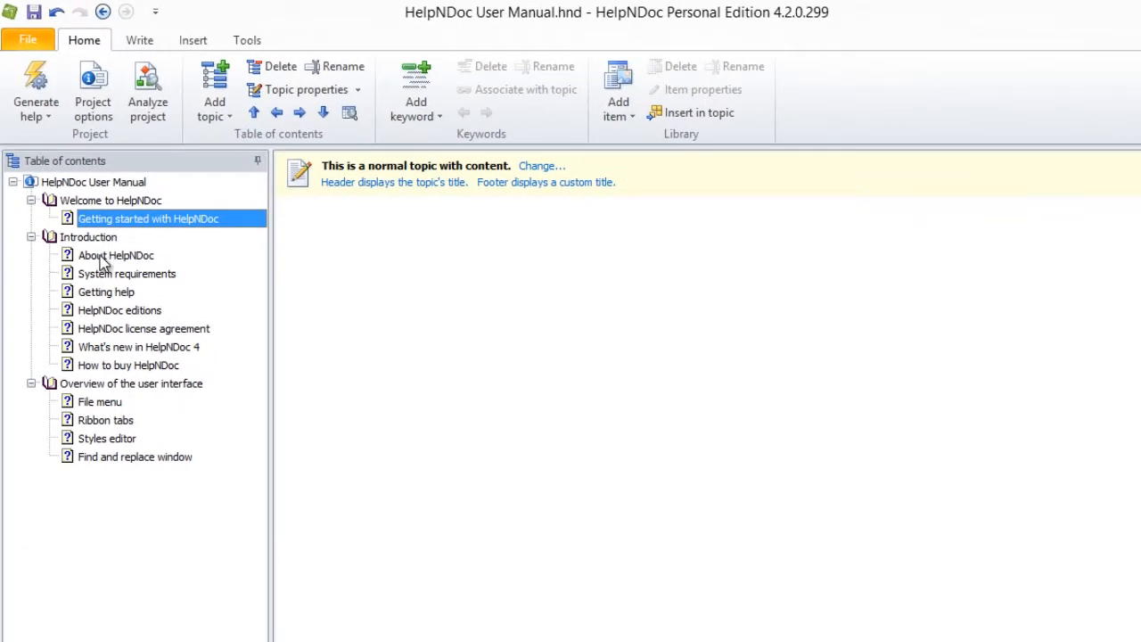
# Hide the footer of the 'About HelpNDoc' topic from its context menu
pyautogui.rightClick(115, 255)
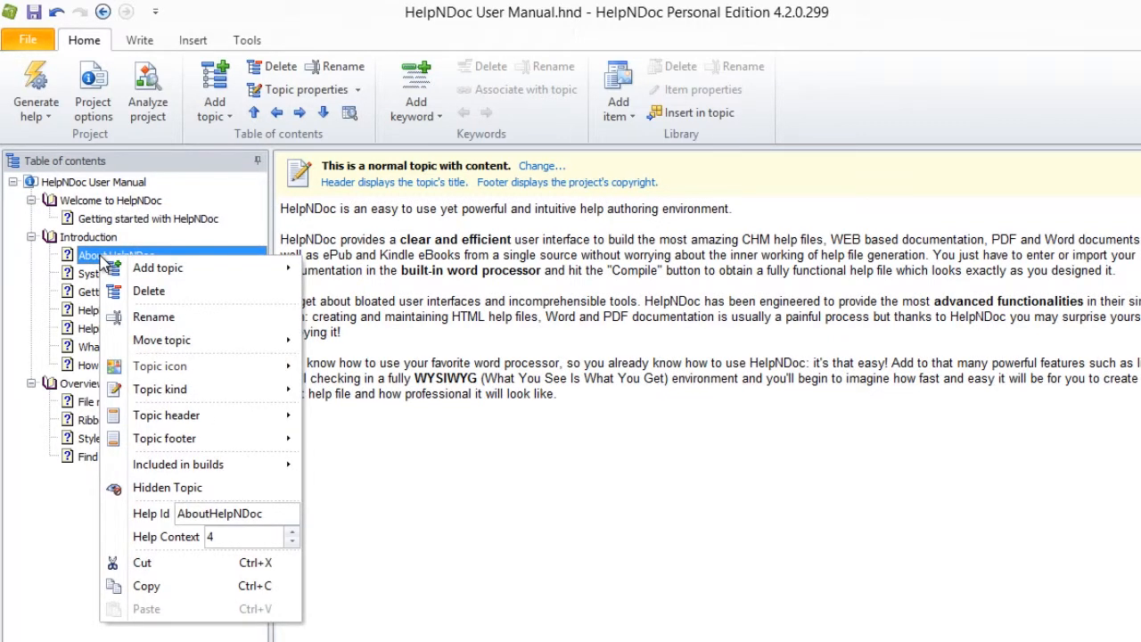
pyautogui.moveTo(148, 290)
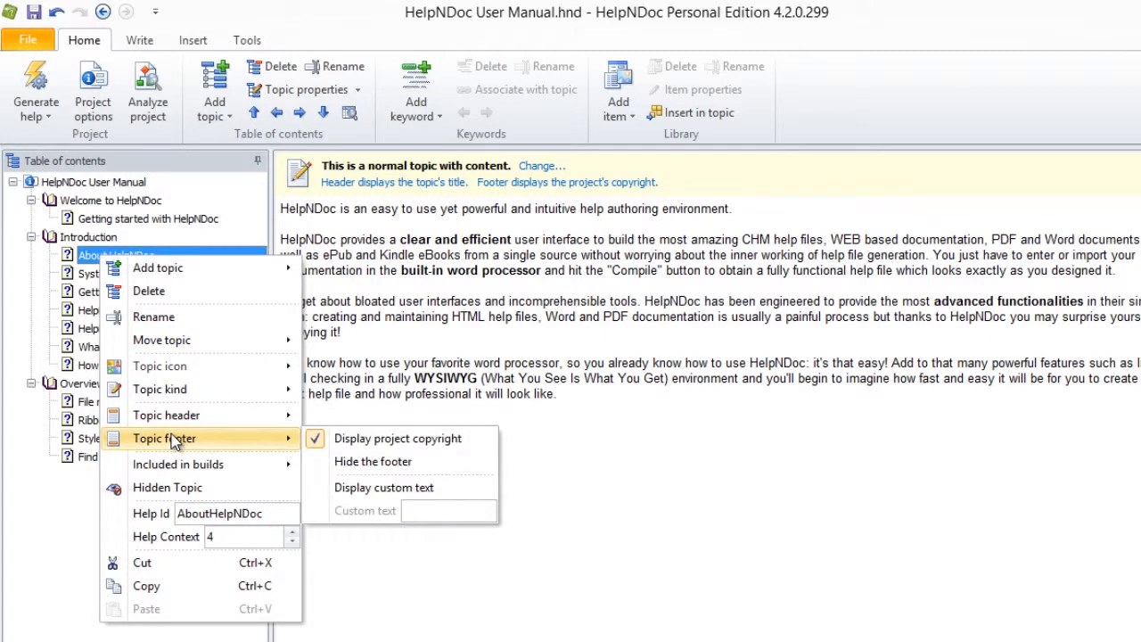
pyautogui.moveTo(395, 439)
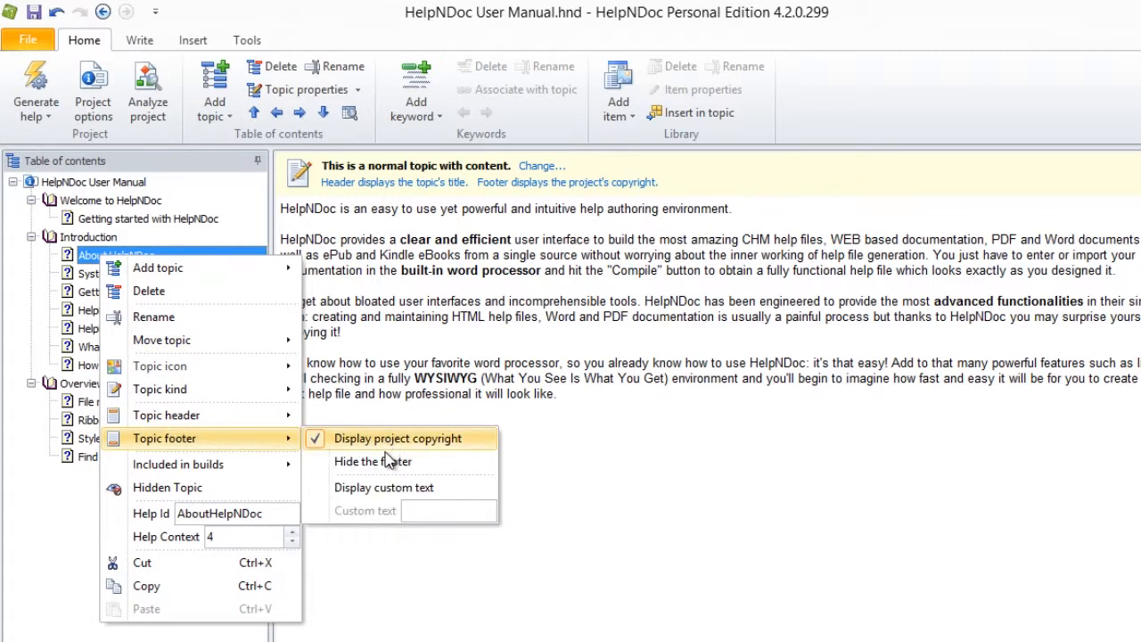
pyautogui.click(372, 460)
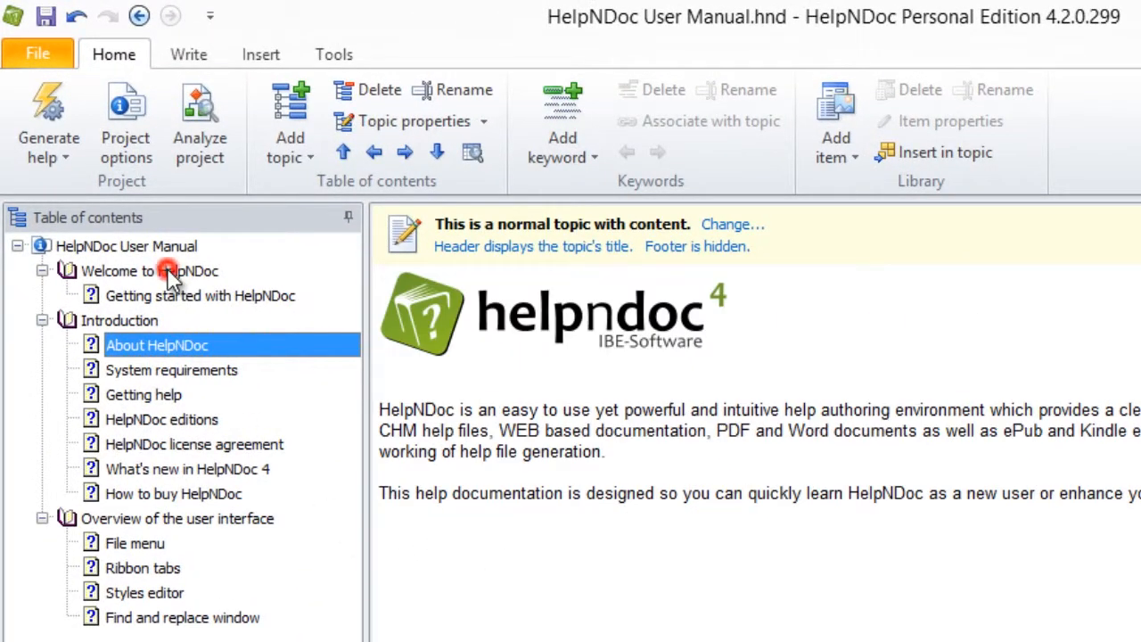
# Review the project-wide Copyright field in Project options, then return to 'Getting started with HelpNDoc'
pyautogui.click(150, 271)
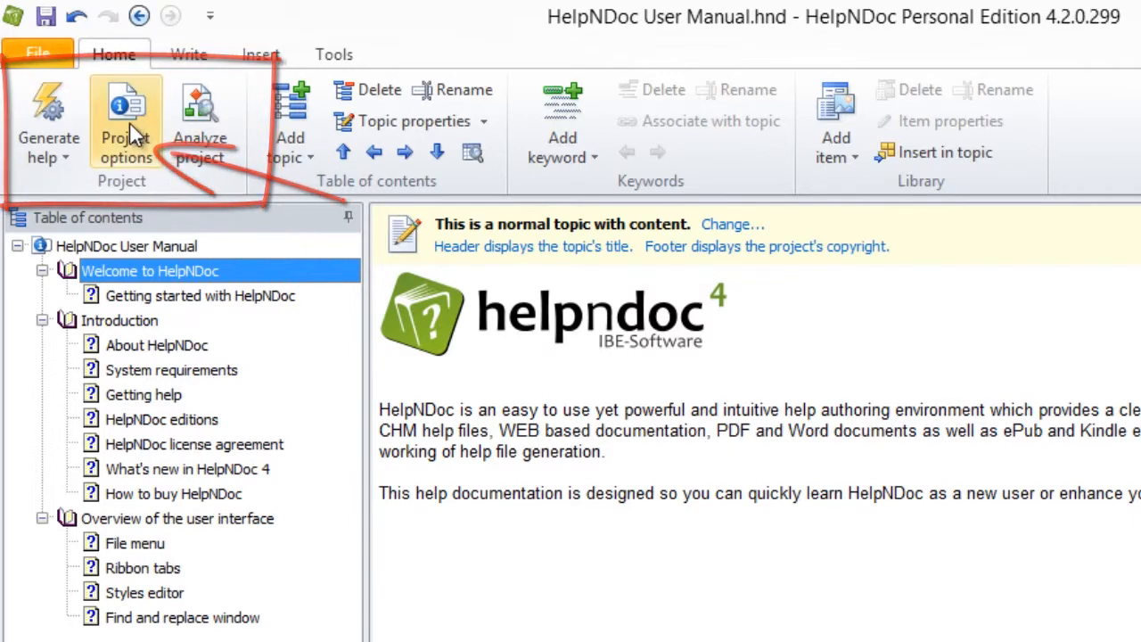
pyautogui.click(125, 125)
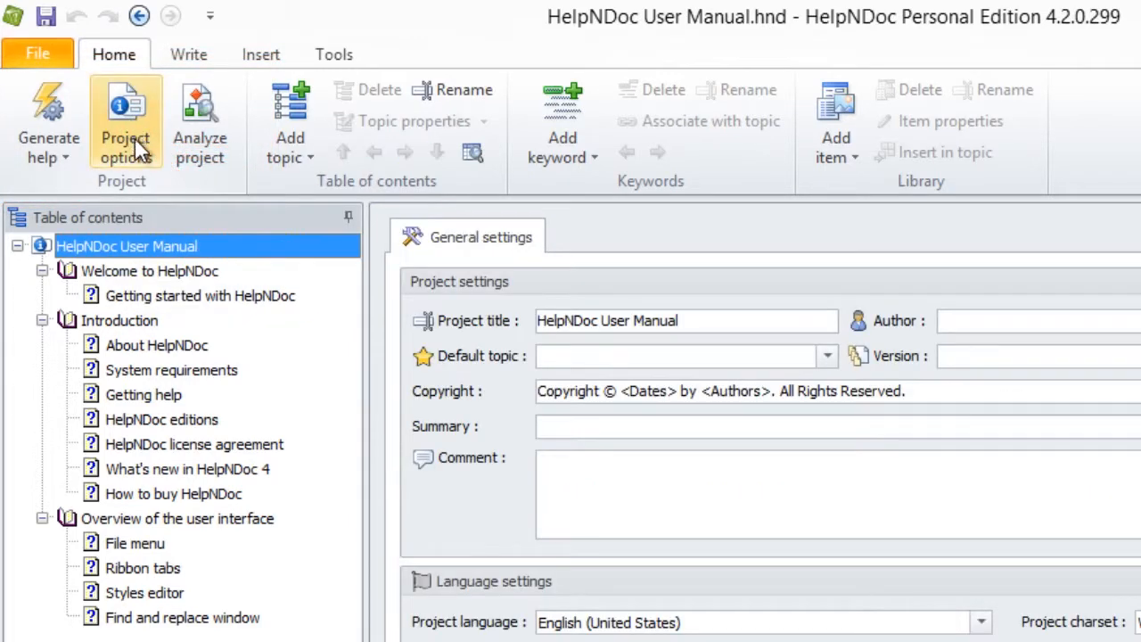
pyautogui.click(200, 296)
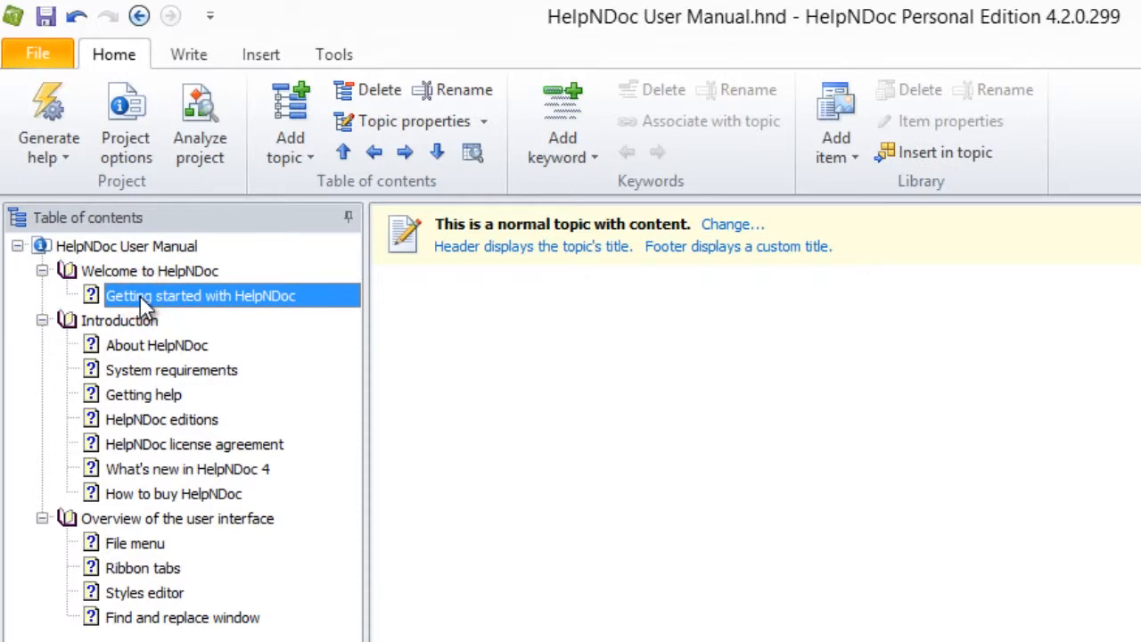
pyautogui.moveTo(153, 348)
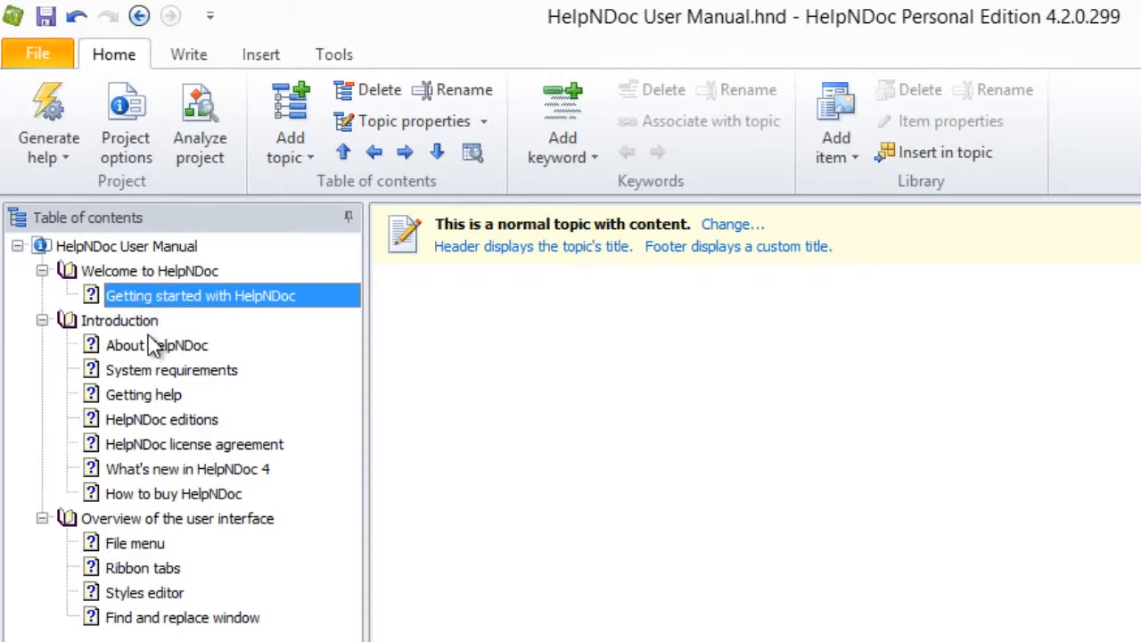
# Display the 'About HelpNDoc' topic contents to confirm its footer is hidden
pyautogui.click(157, 346)
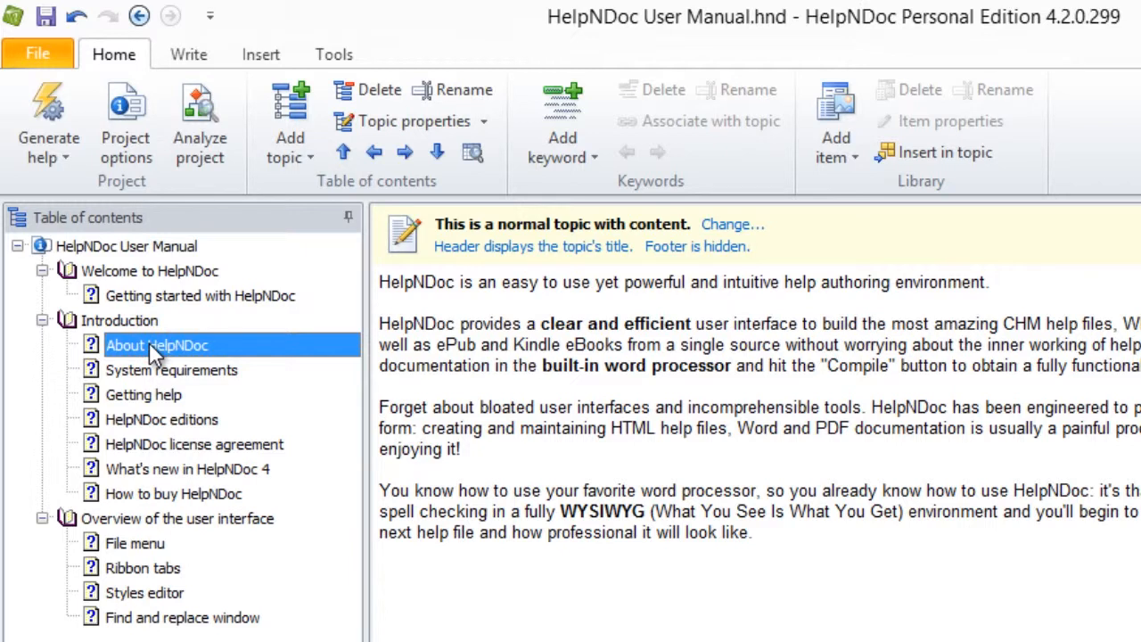
pyautogui.moveTo(248, 356)
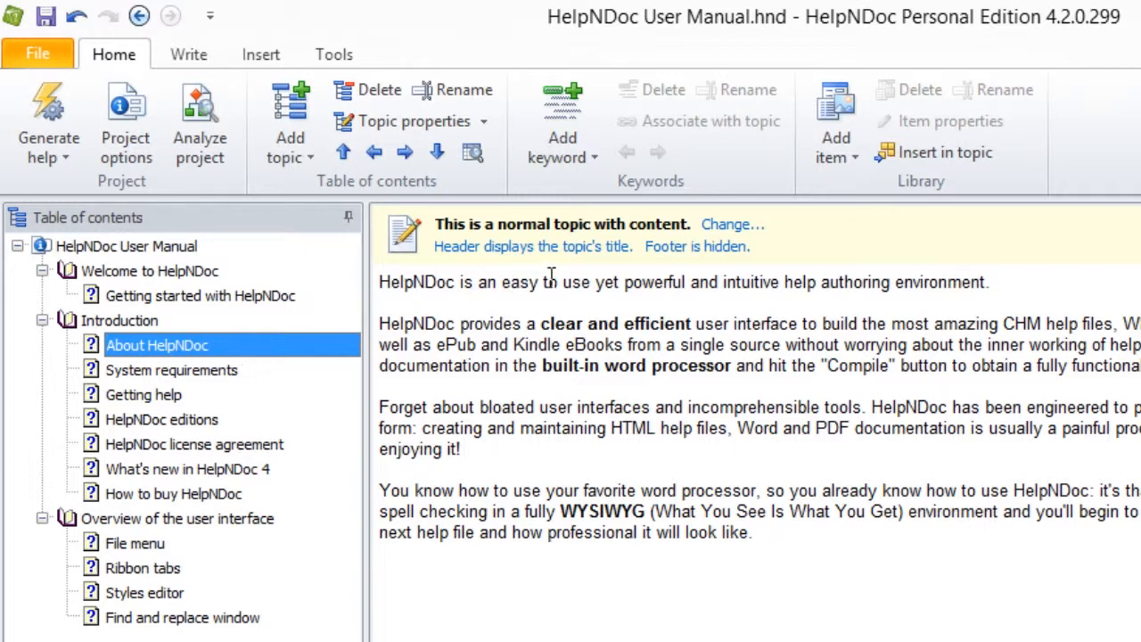
pyautogui.click(695, 246)
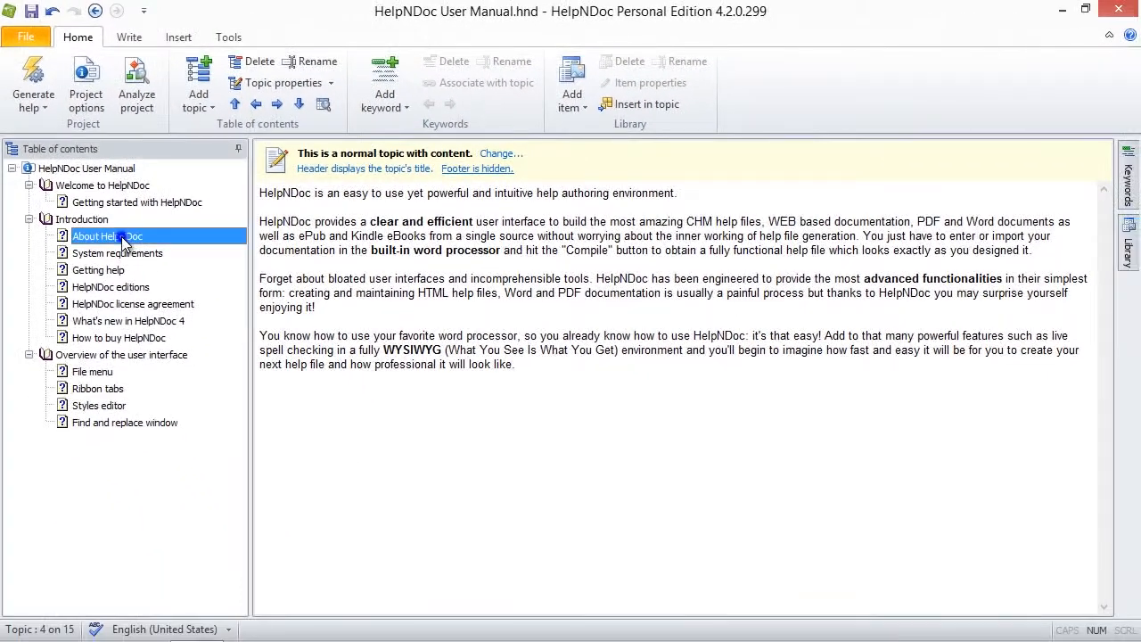
# Set the 'About HelpNDoc' topic footer back to Display project copyright
pyautogui.rightClick(107, 236)
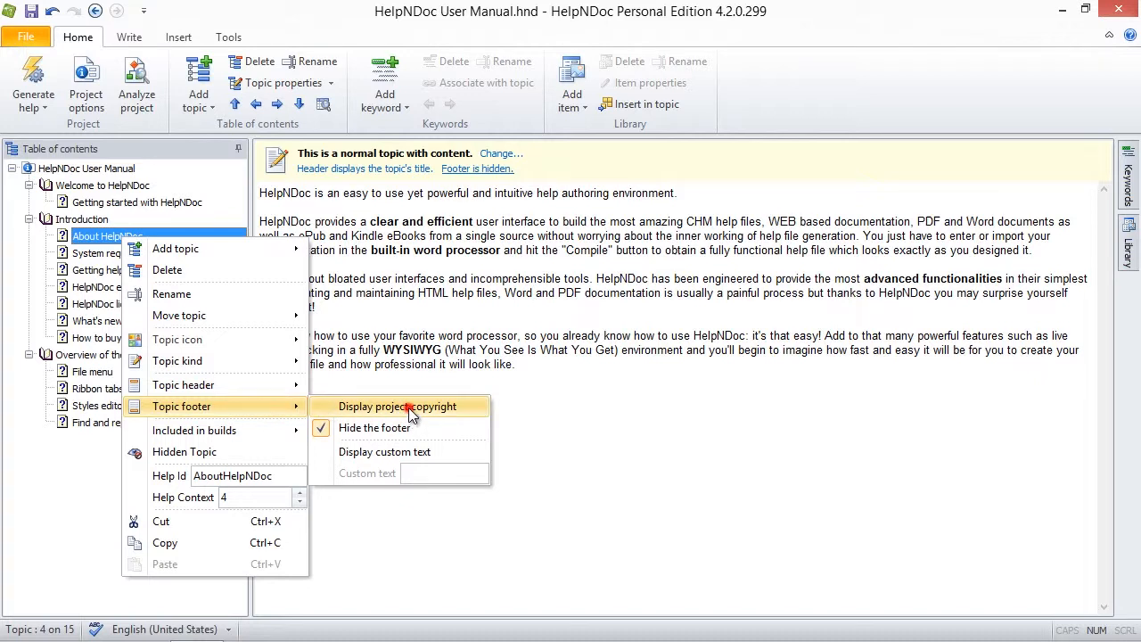
pyautogui.click(396, 407)
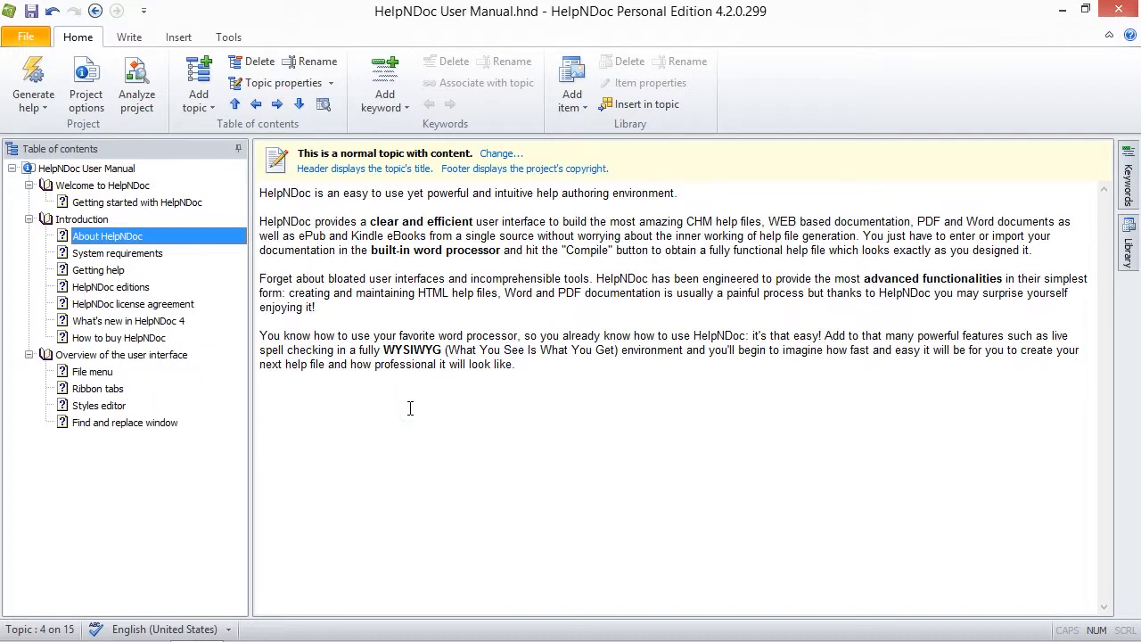